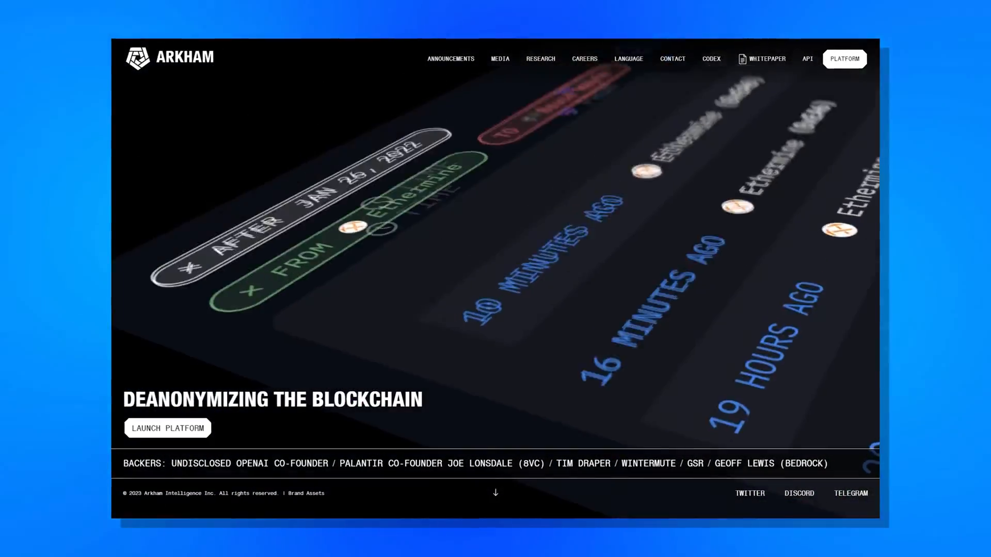
- Launch the Arkham platform and search for 'jump trading' among the entities
left_click(167, 427)
type("jump trading")
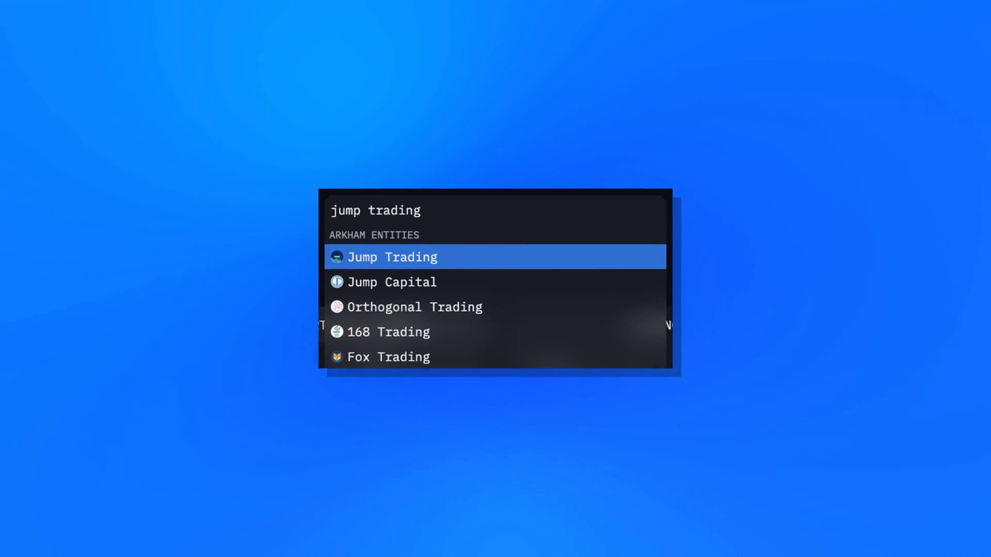
- Track Jump Trading from its entity page so it appears under Tracked Entities
left_click(392, 257)
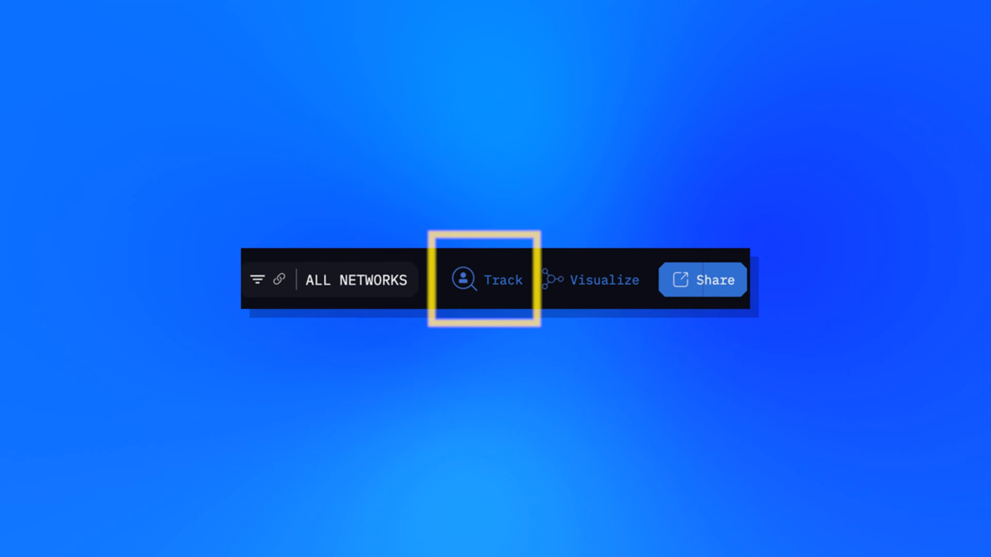
left_click(485, 280)
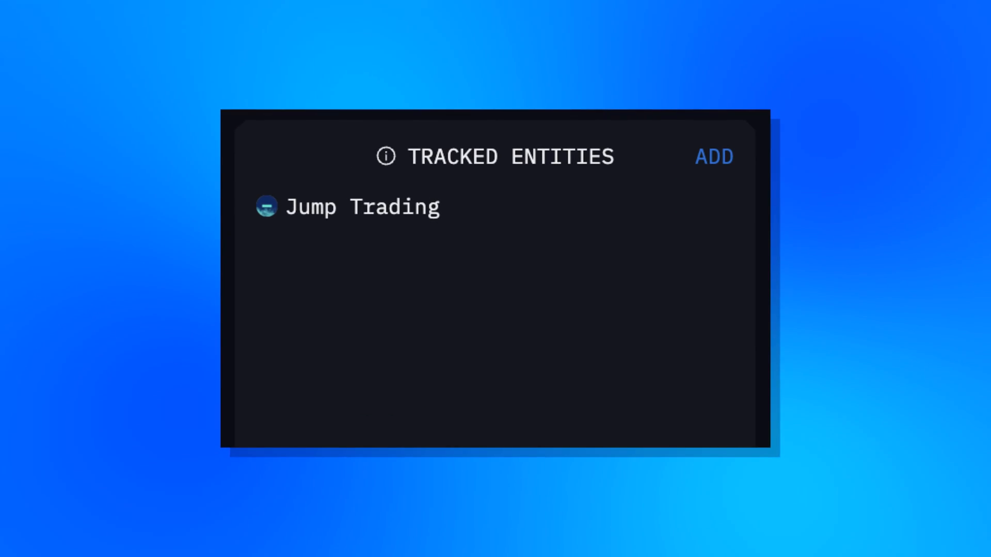